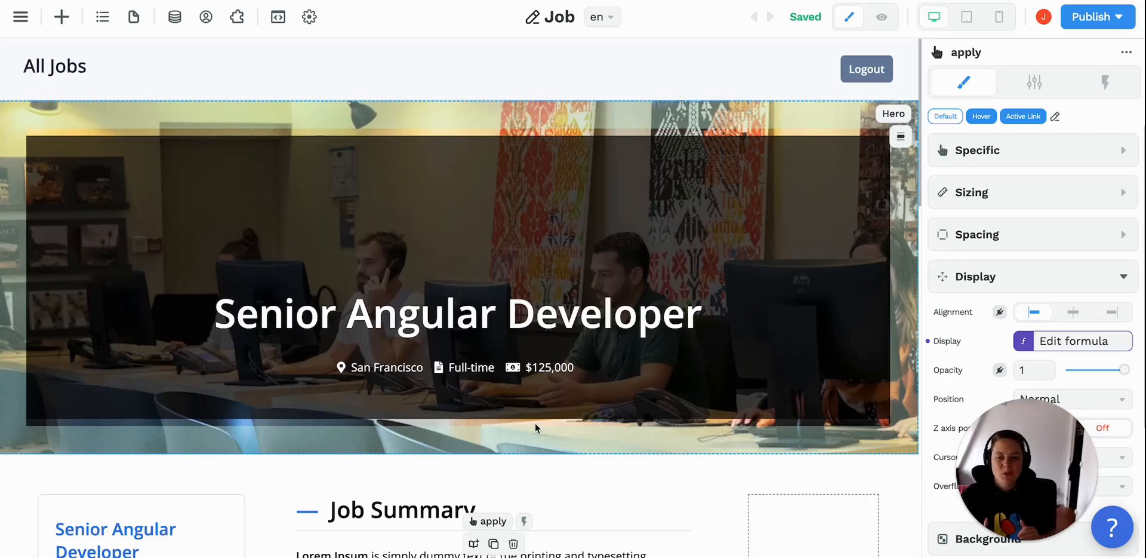
mouse_move(870, 73)
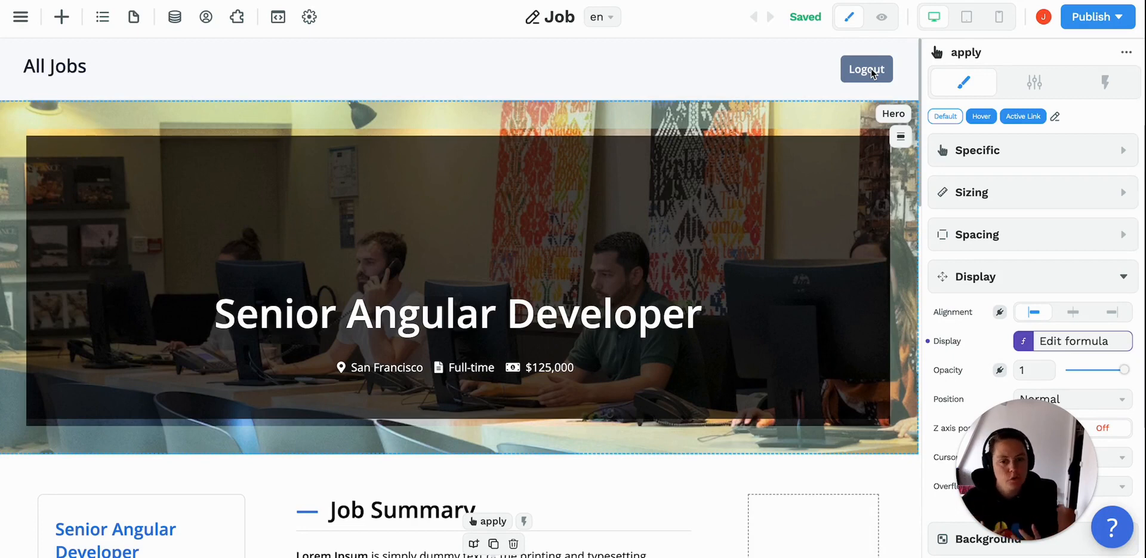
mouse_move(765, 145)
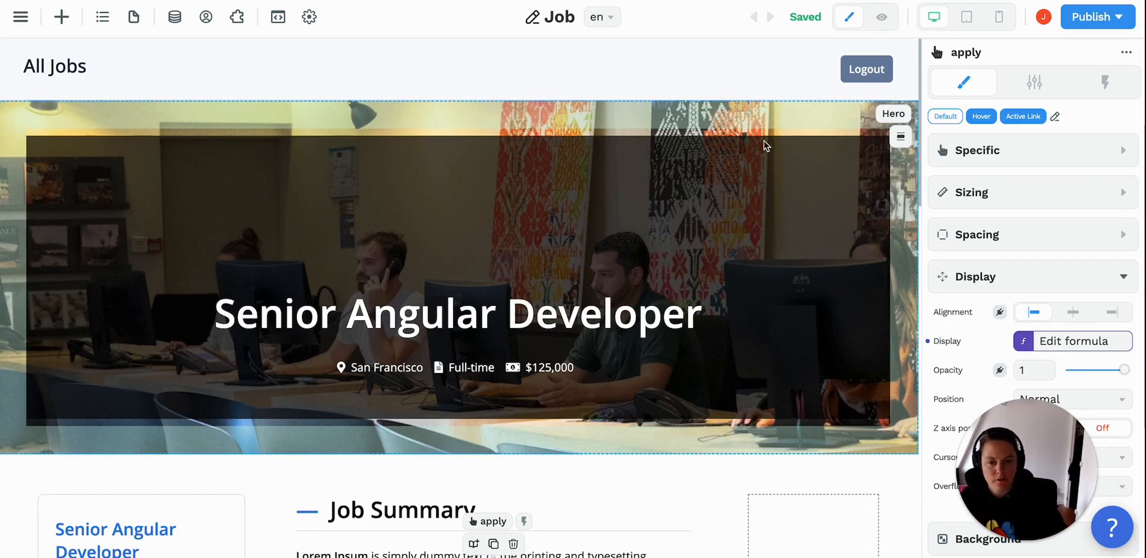
mouse_move(476, 92)
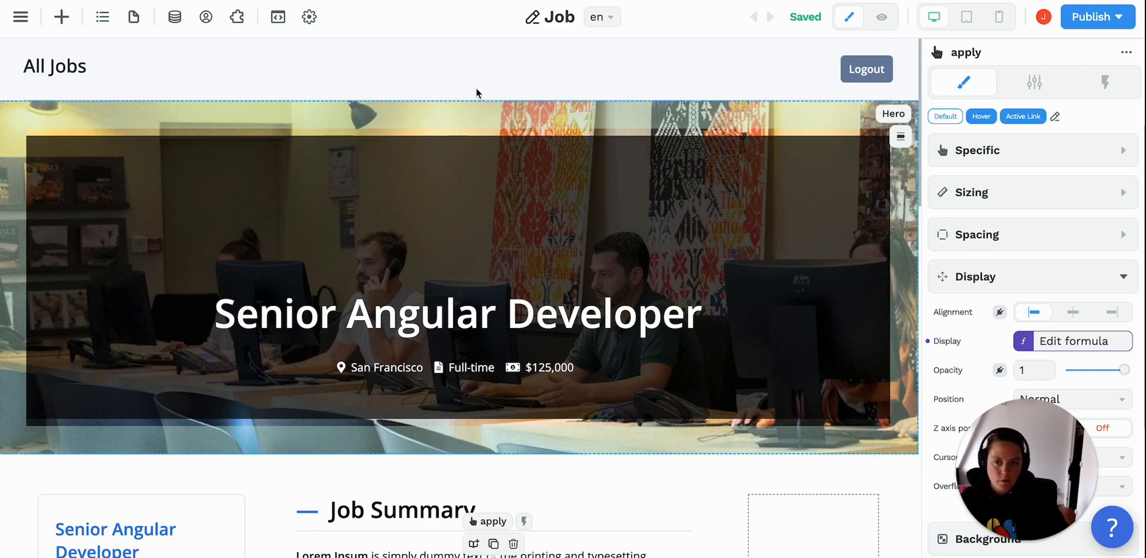
In the Navigator tree, select the header's login element, then the logout element.
click(102, 16)
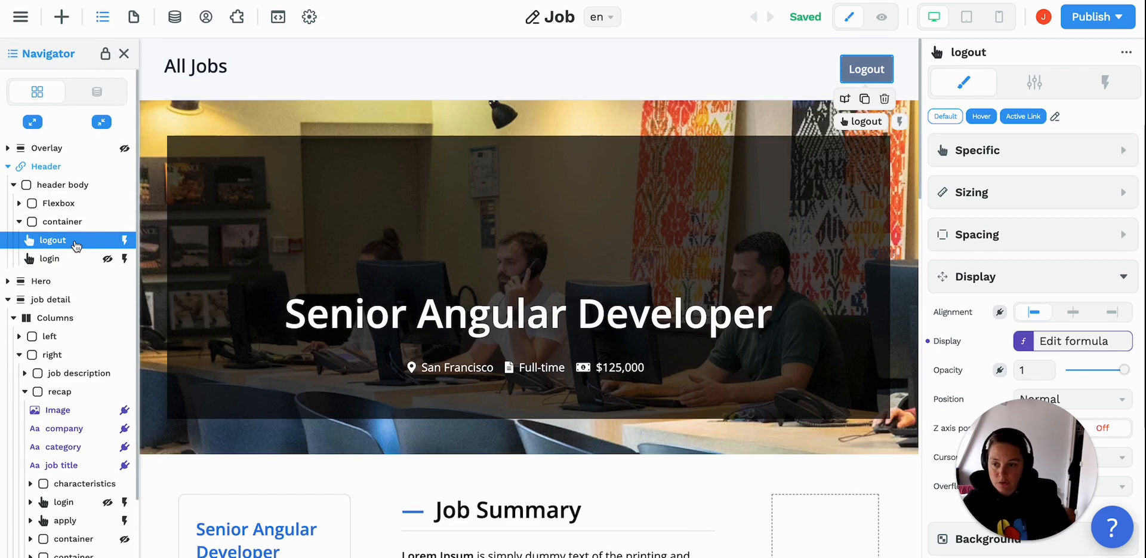
click(49, 258)
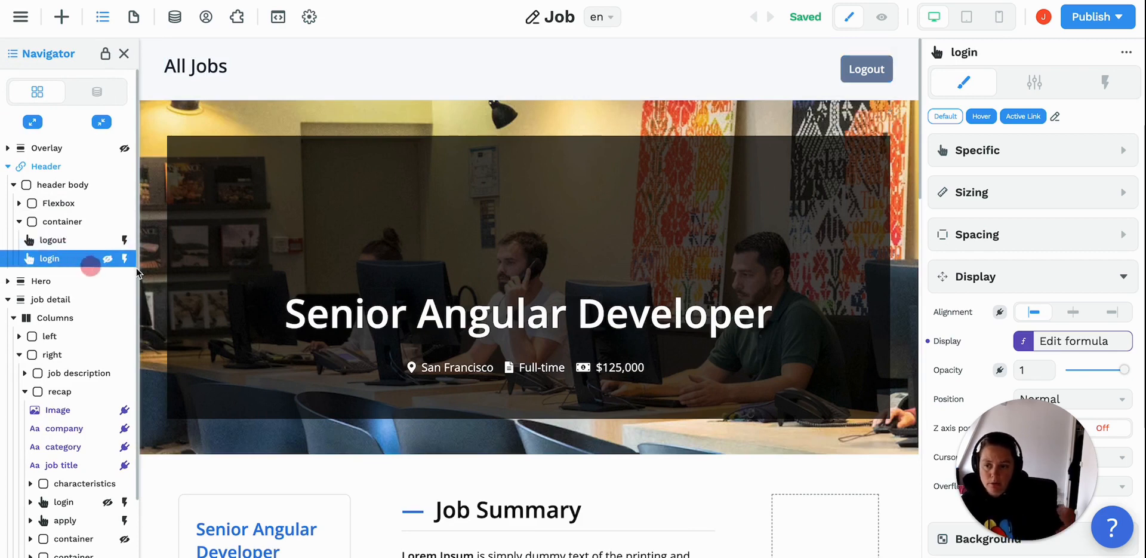
mouse_move(107, 267)
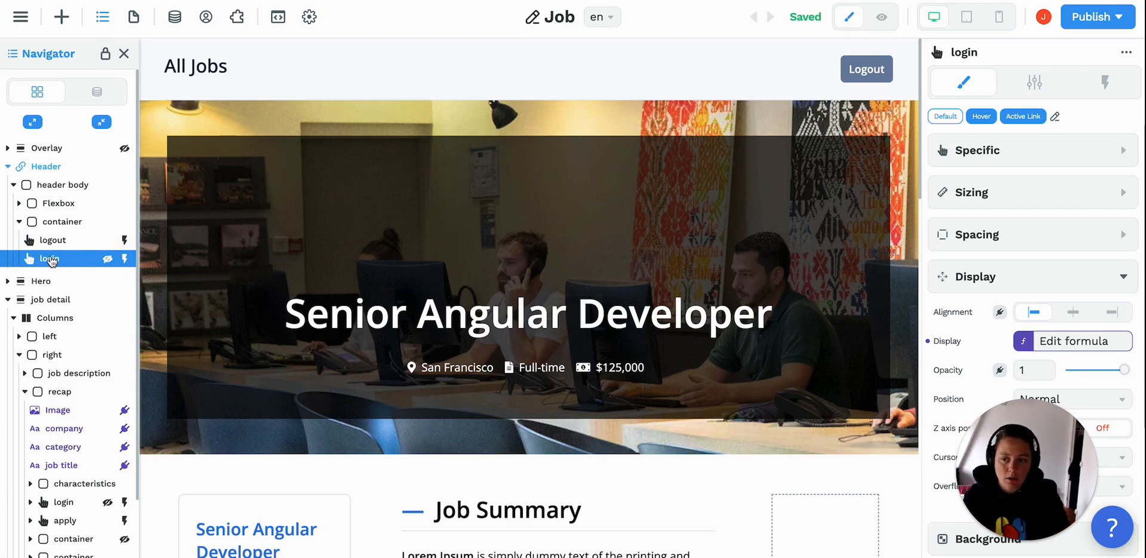
click(50, 239)
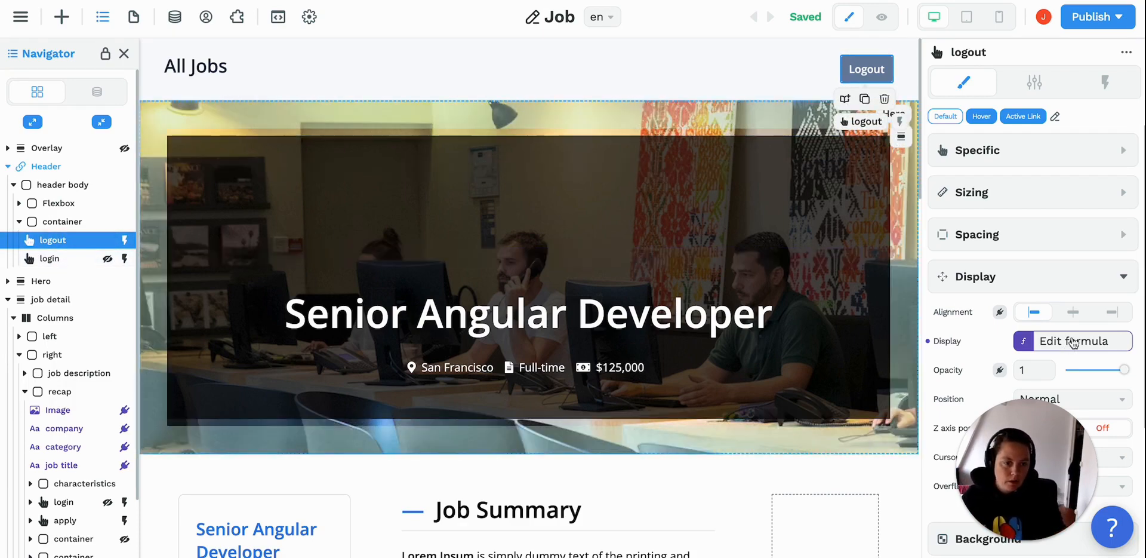
View the logout button's Display formula, isAuthenticated, alongside the authentication variables.
click(1082, 341)
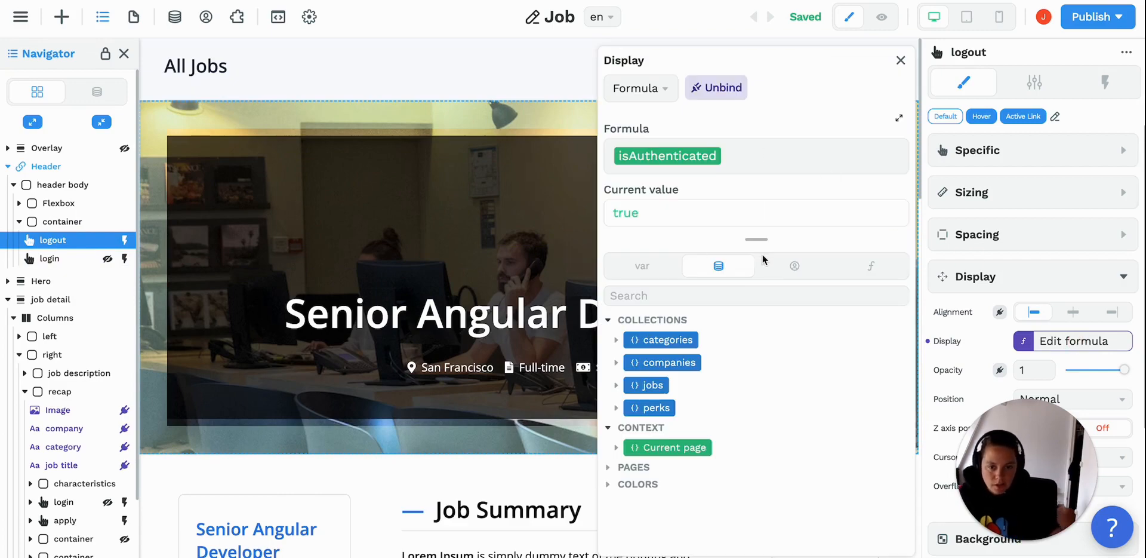
click(795, 265)
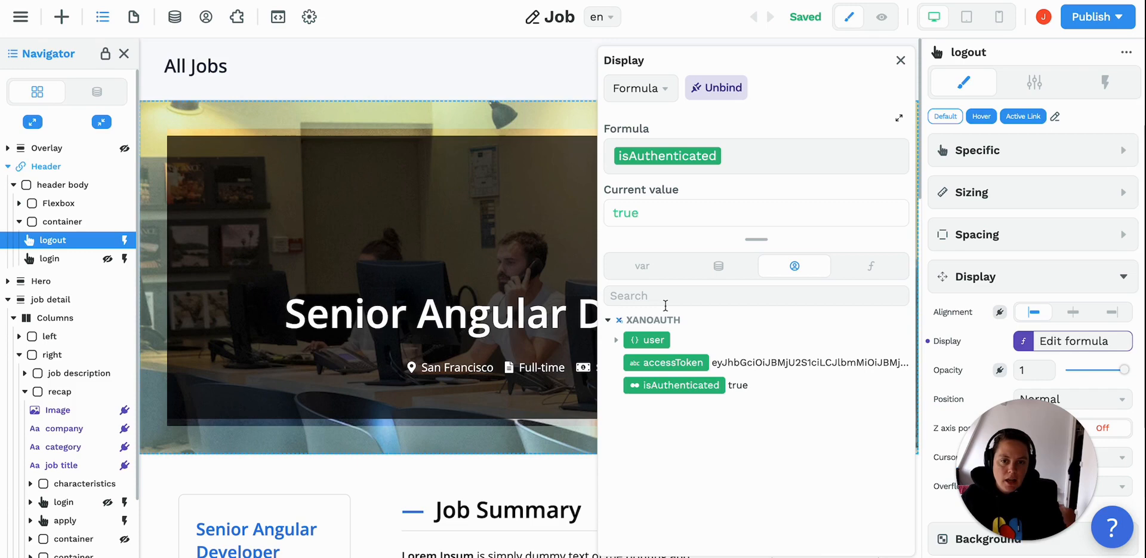
mouse_move(693, 396)
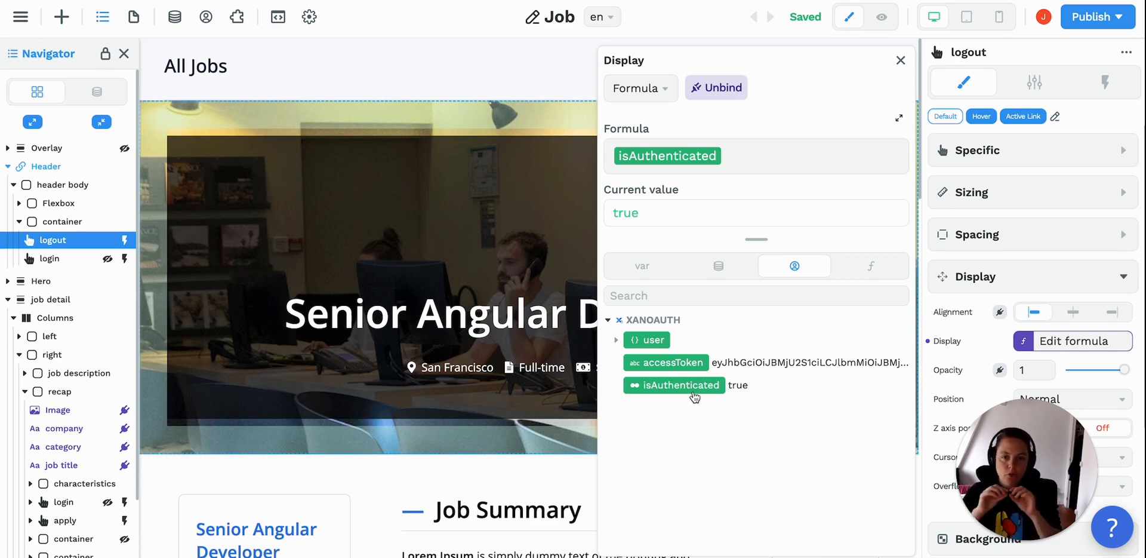
mouse_move(704, 187)
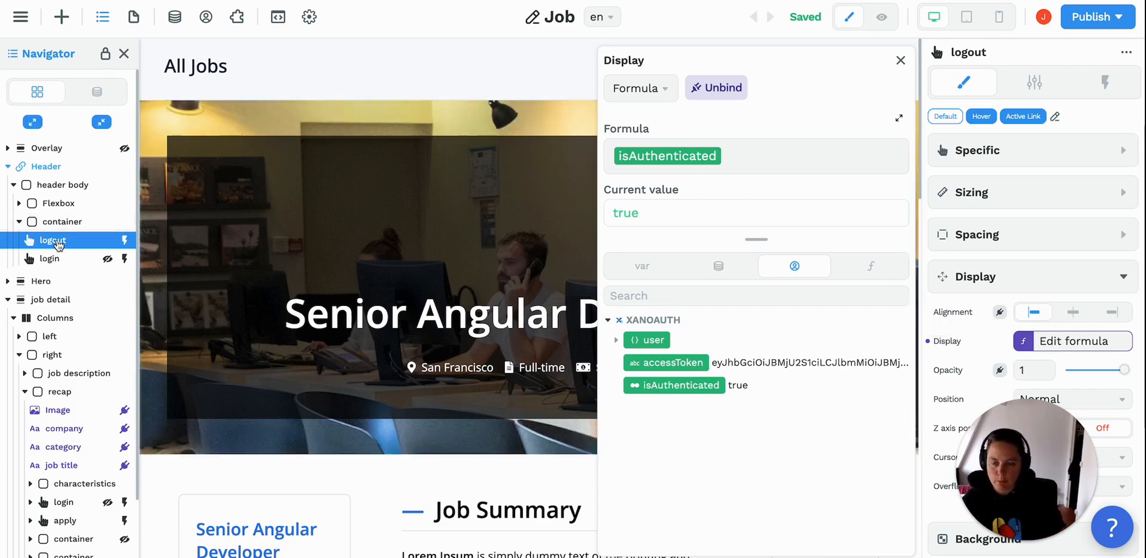
Switch to the login element and view its Display formula beside the authentication variables.
click(901, 59)
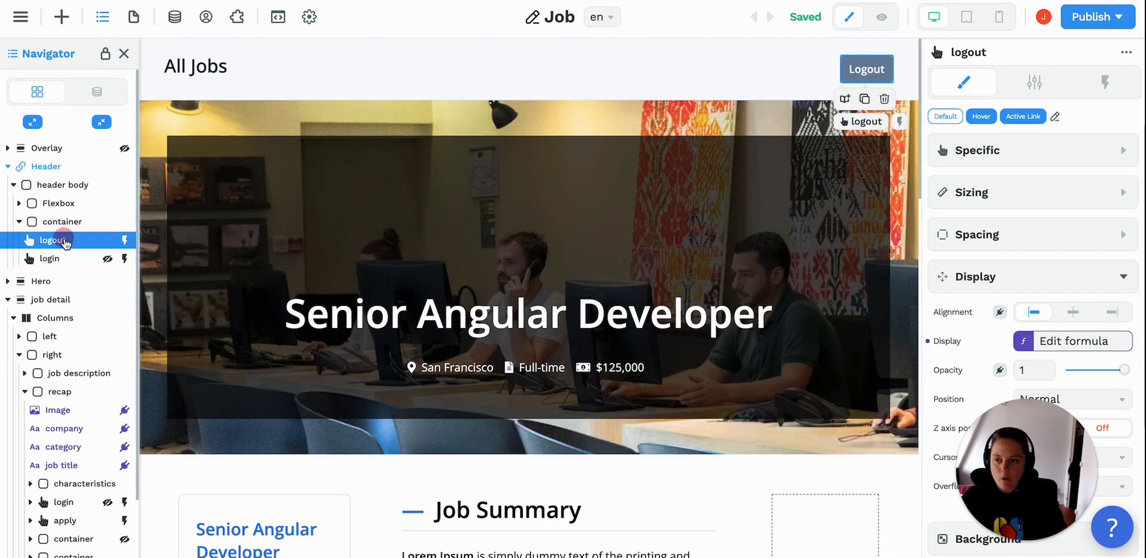
click(50, 258)
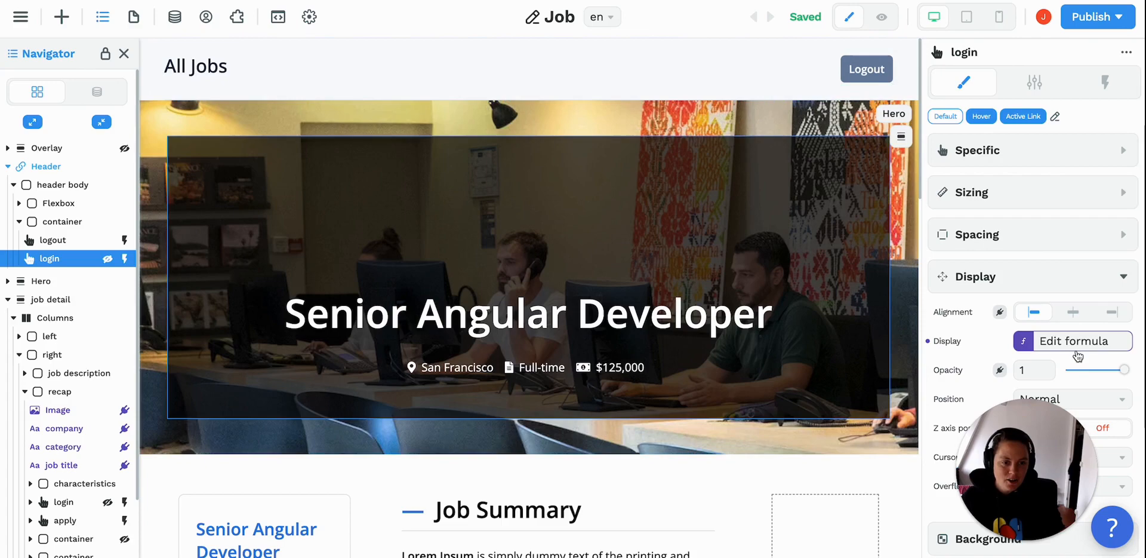
click(1080, 340)
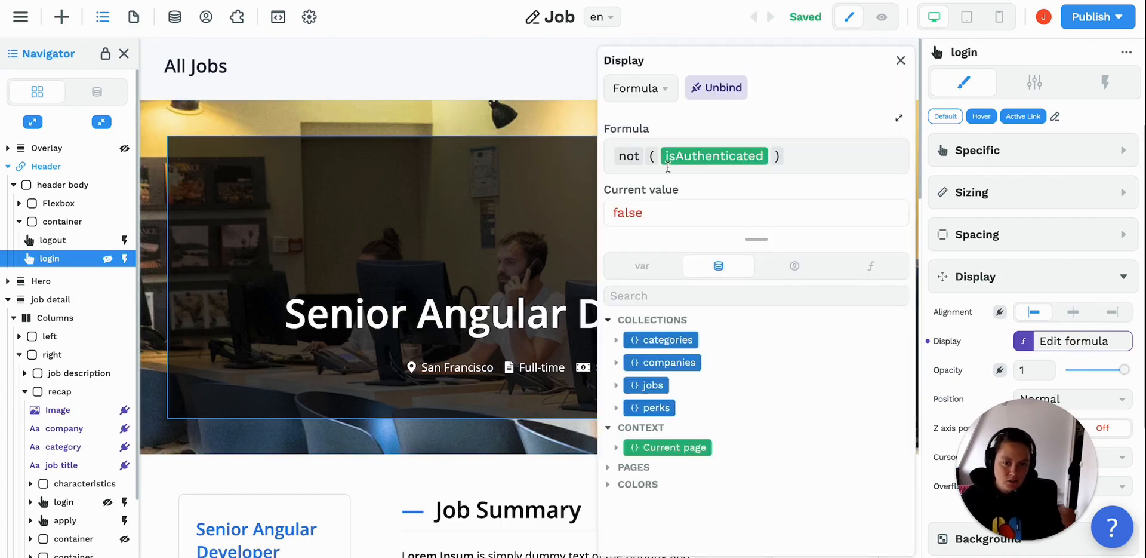
click(794, 266)
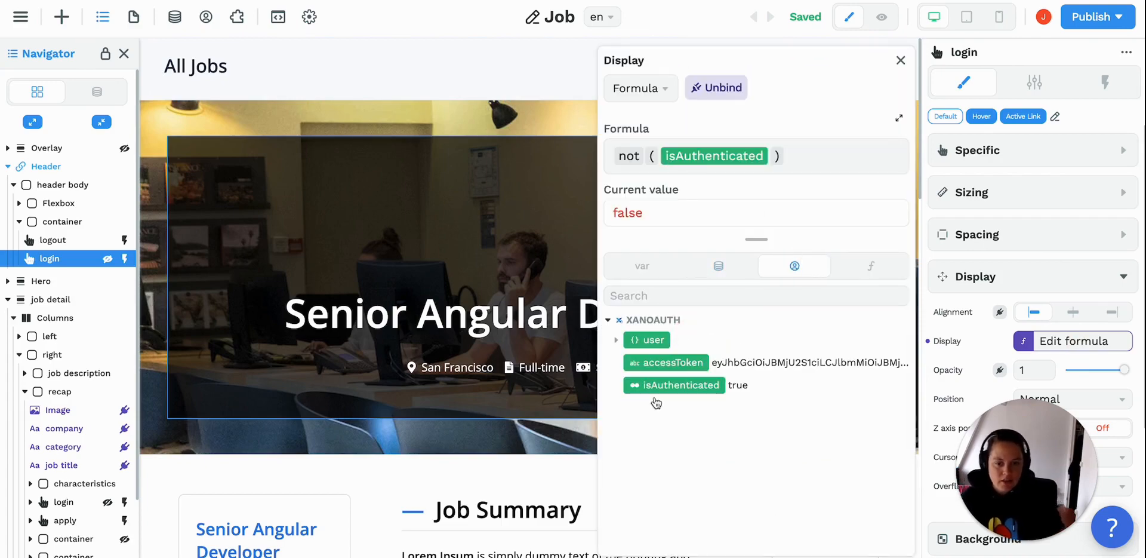
mouse_move(681, 405)
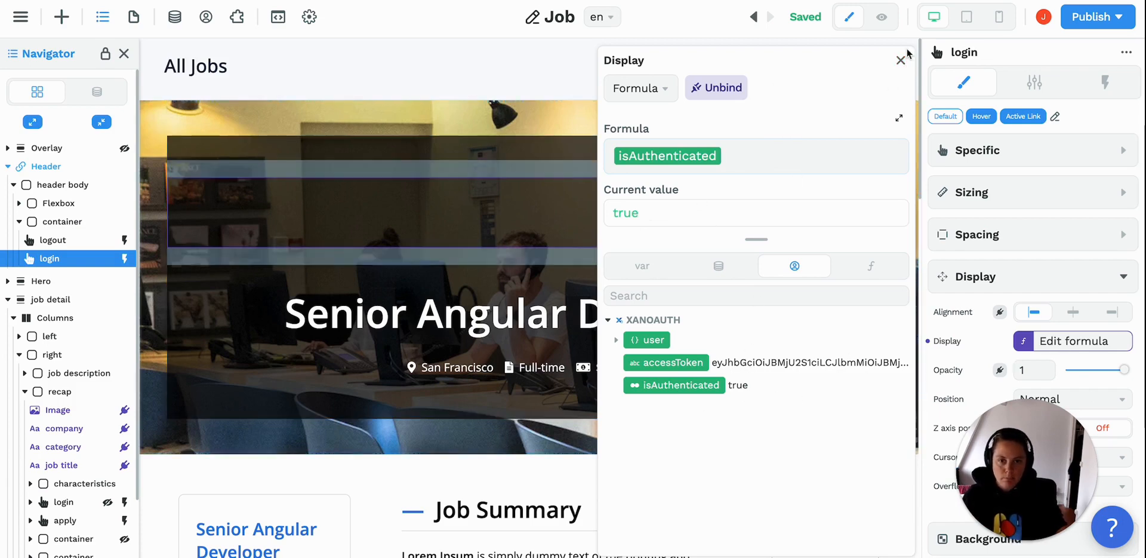
click(900, 60)
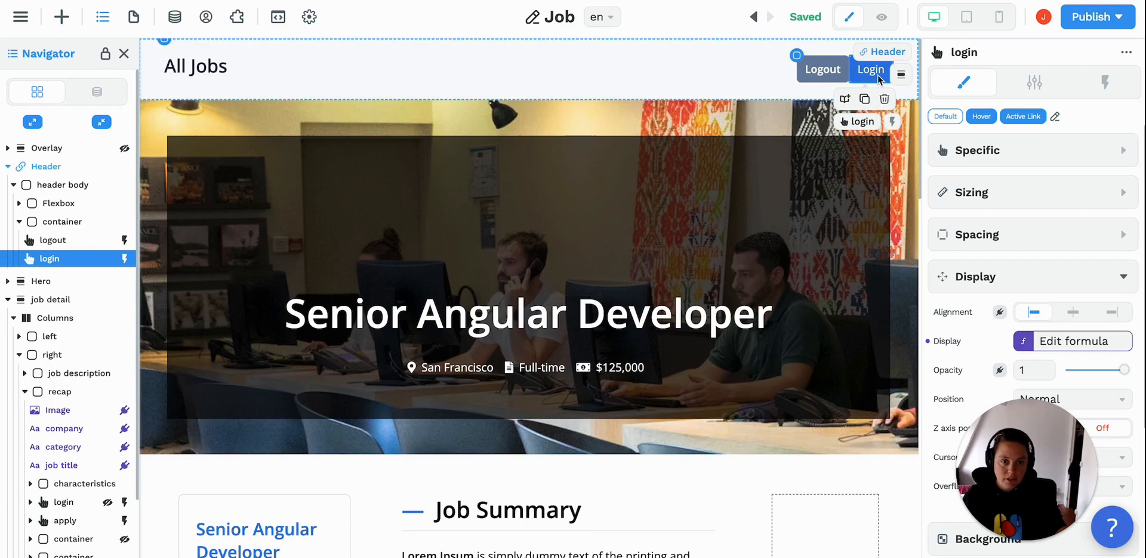
click(1072, 340)
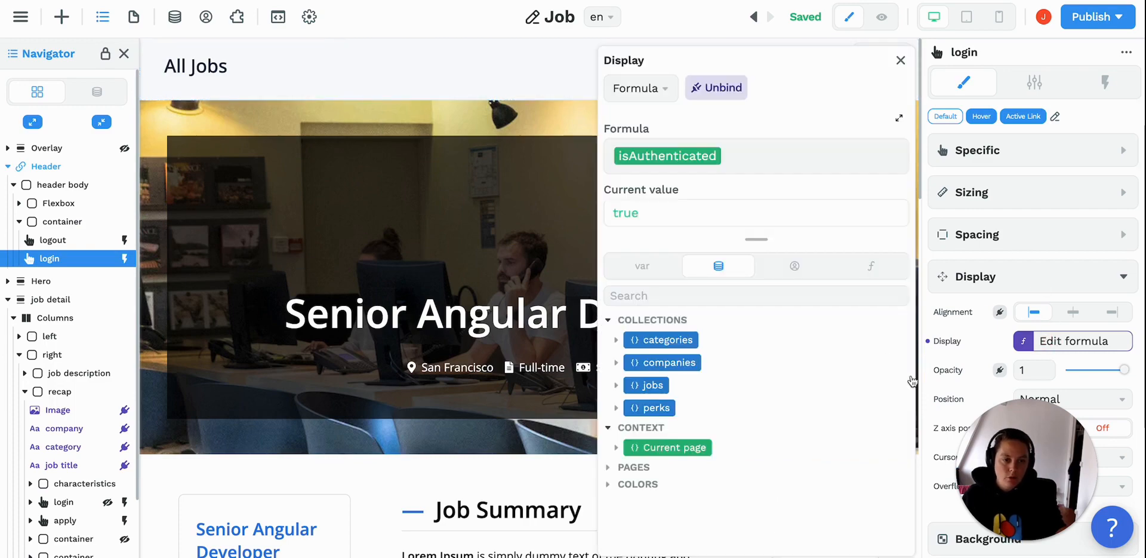
click(794, 265)
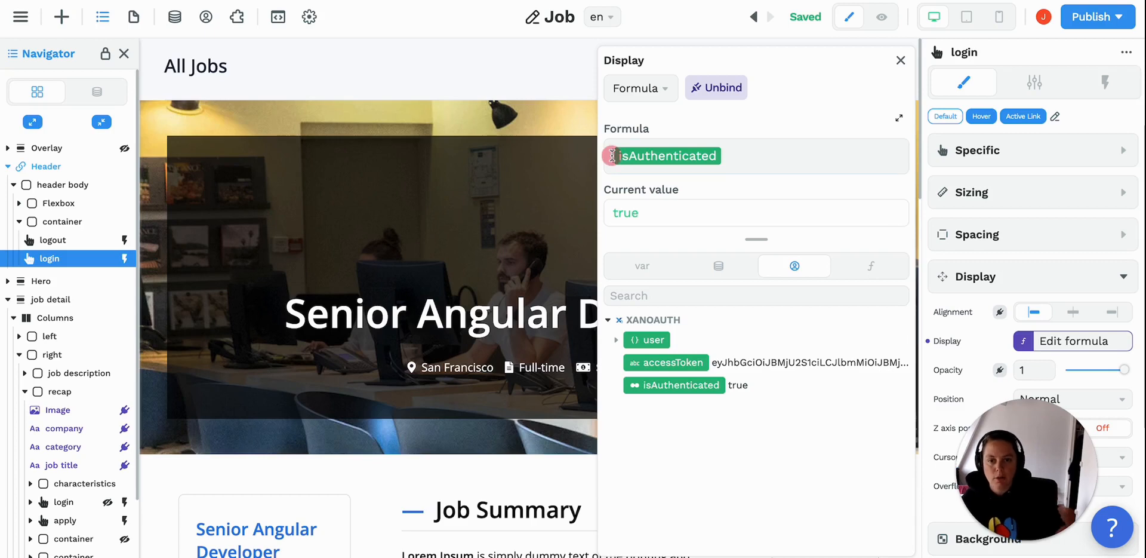
Change the login button's Display formula to not(isAuthenticated) and close the editor.
text(no)
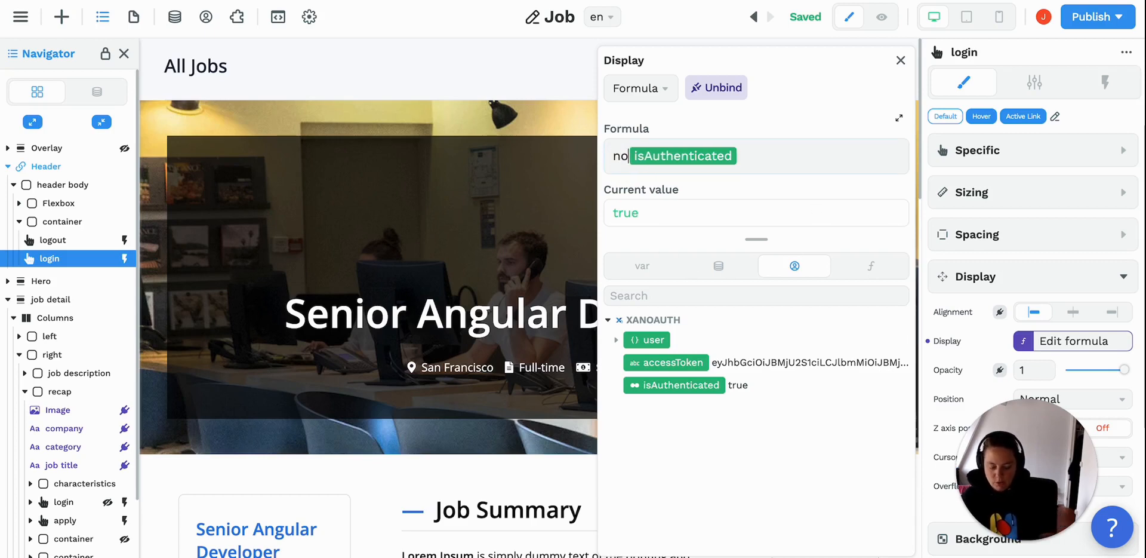
text(()
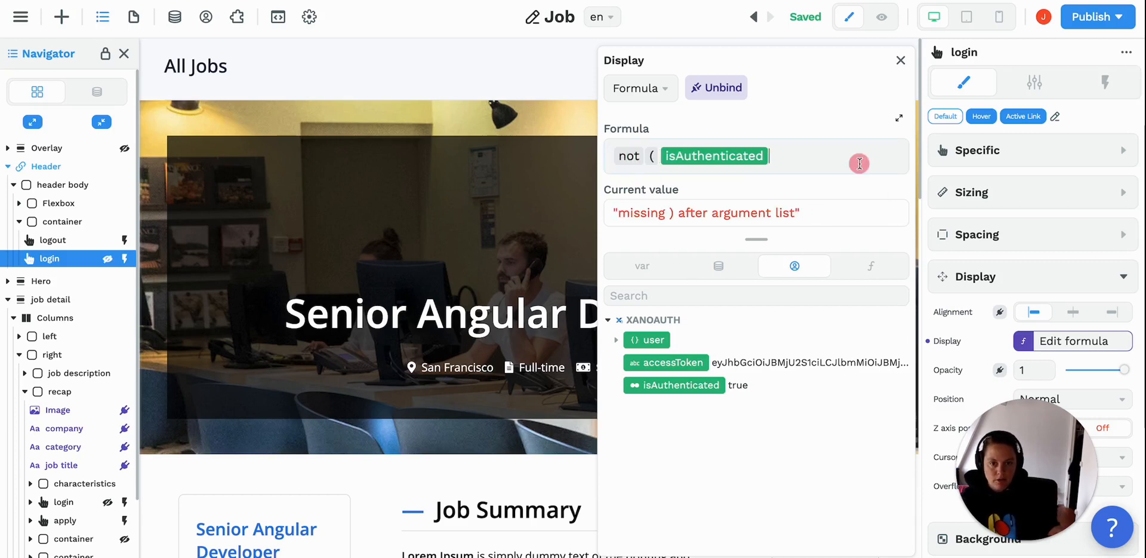
text())
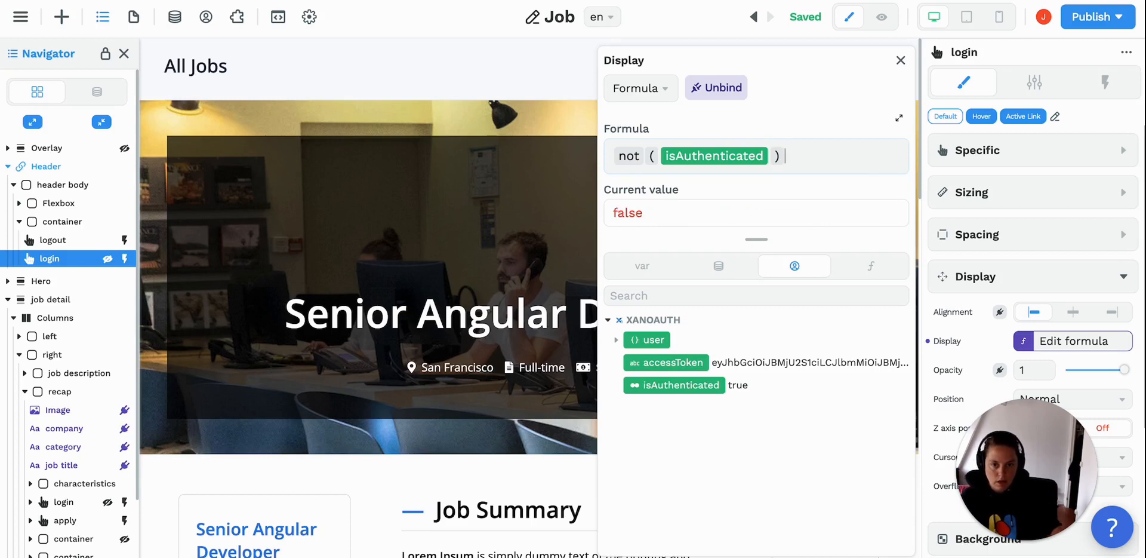
mouse_move(866, 63)
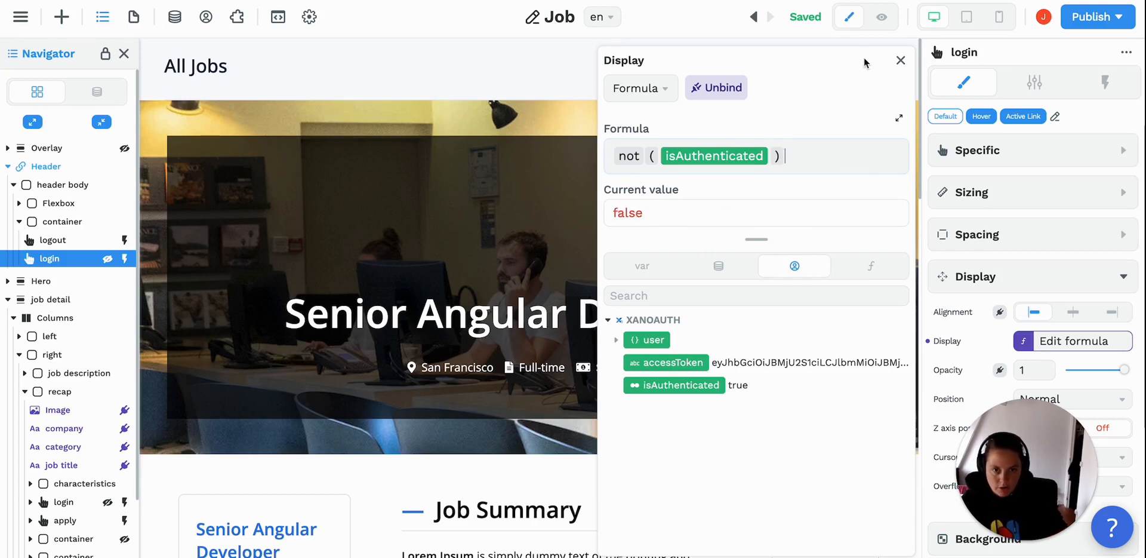
click(901, 60)
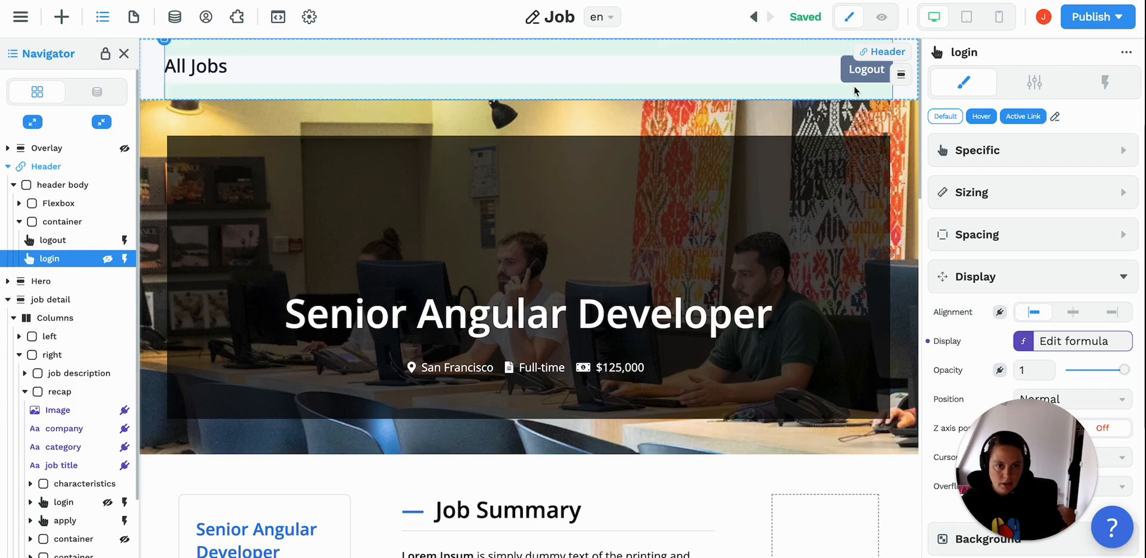